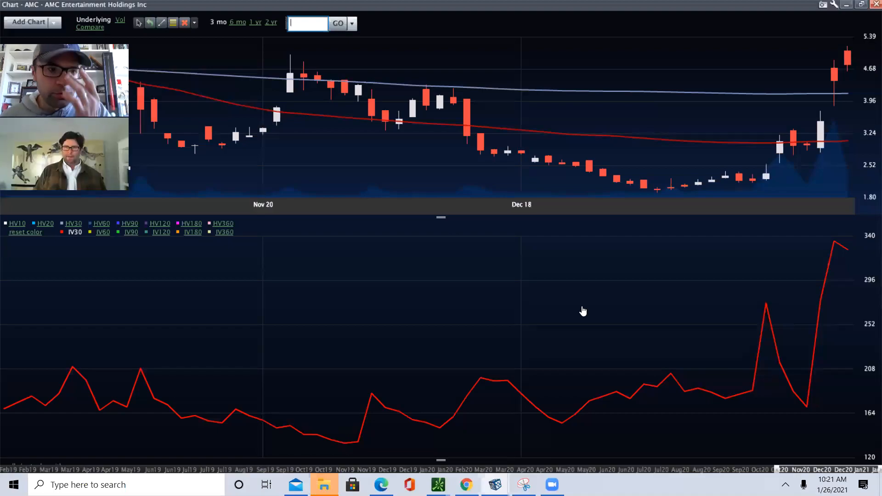
mouse_move(220, 144)
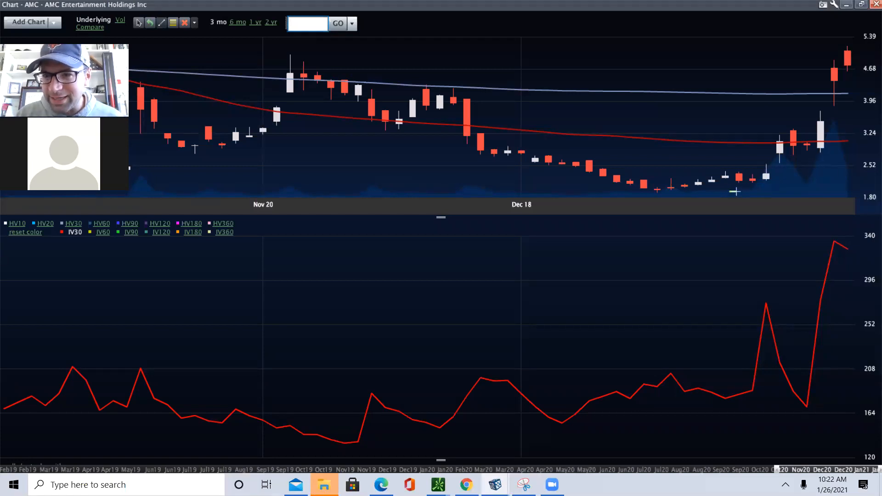
Circle the recent AMC rally candles and draw a green rising trendline across the IV30 climb.
left_click_drag(731, 192, 841, 134)
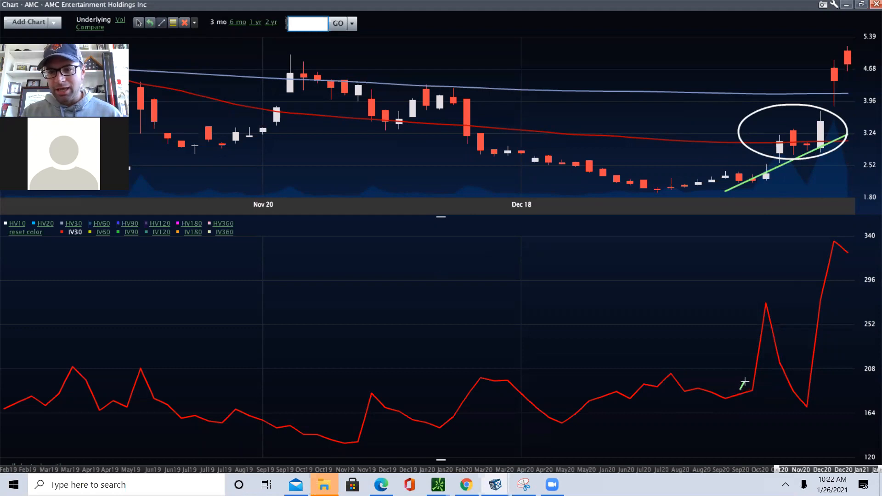
left_click_drag(741, 387, 807, 298)
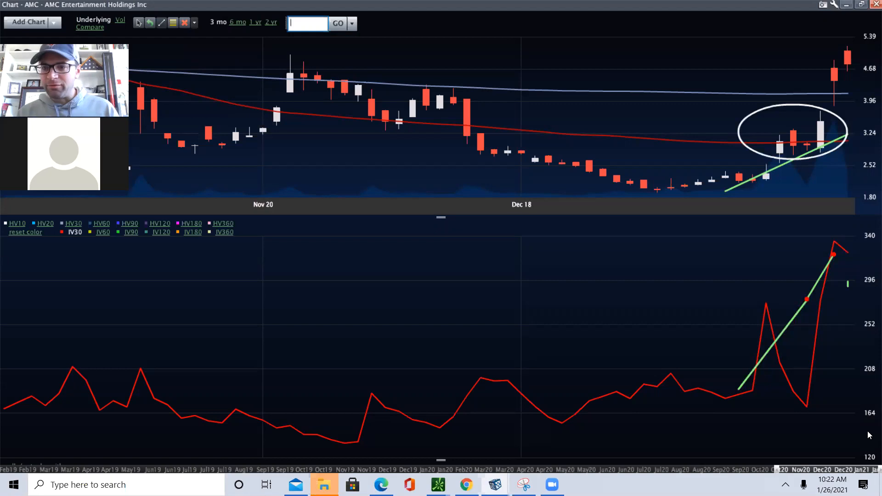
mouse_move(430, 204)
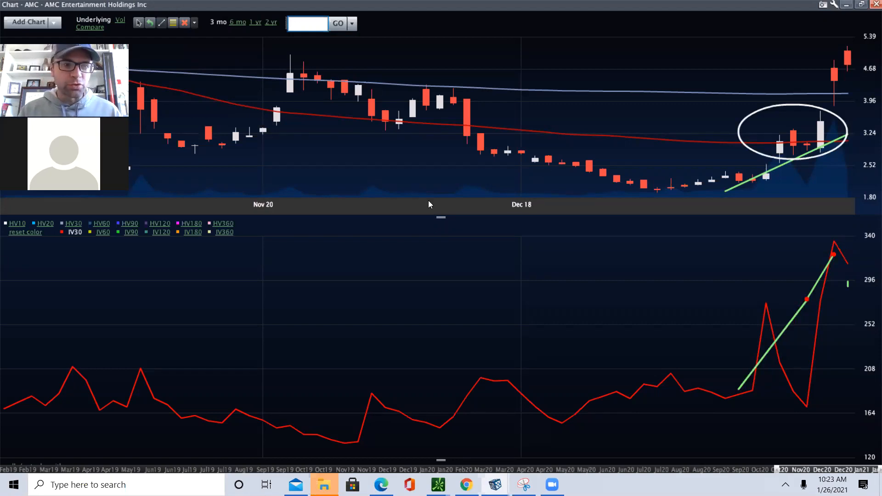
Clear the previous trendline and circle markups from the AMC chart.
left_click(183, 24)
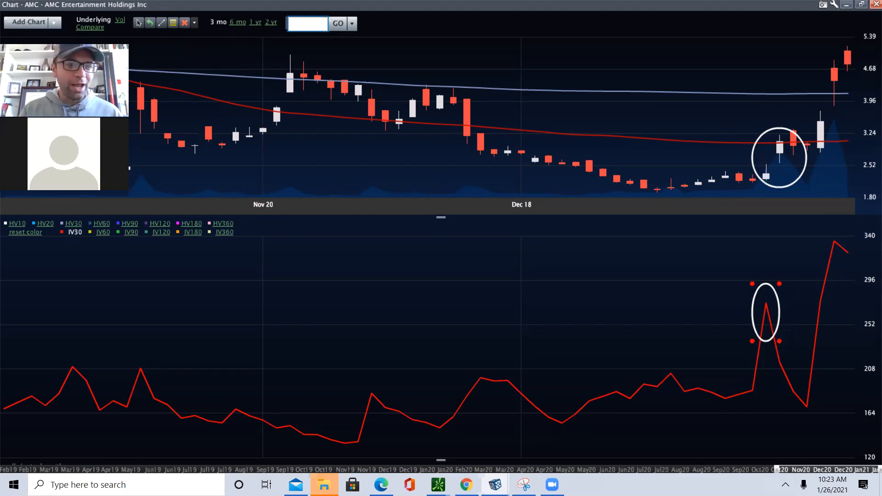
mouse_move(740, 183)
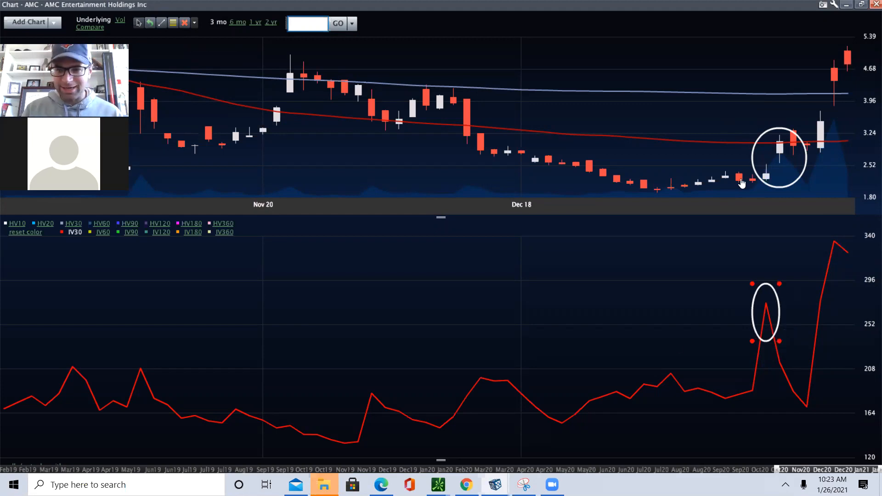
mouse_move(764, 309)
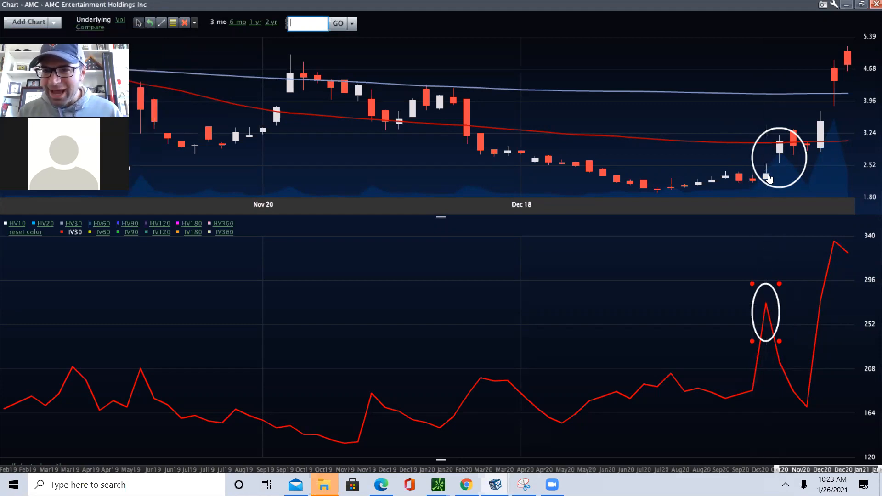
mouse_move(769, 171)
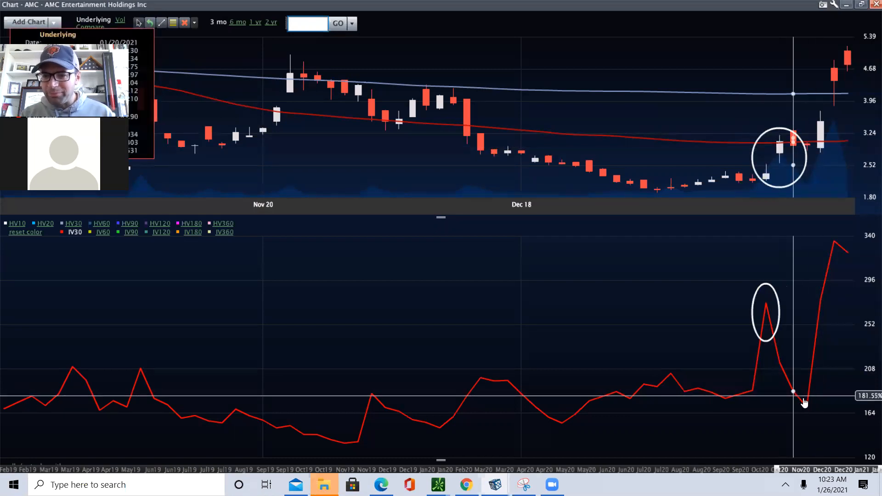
mouse_move(808, 409)
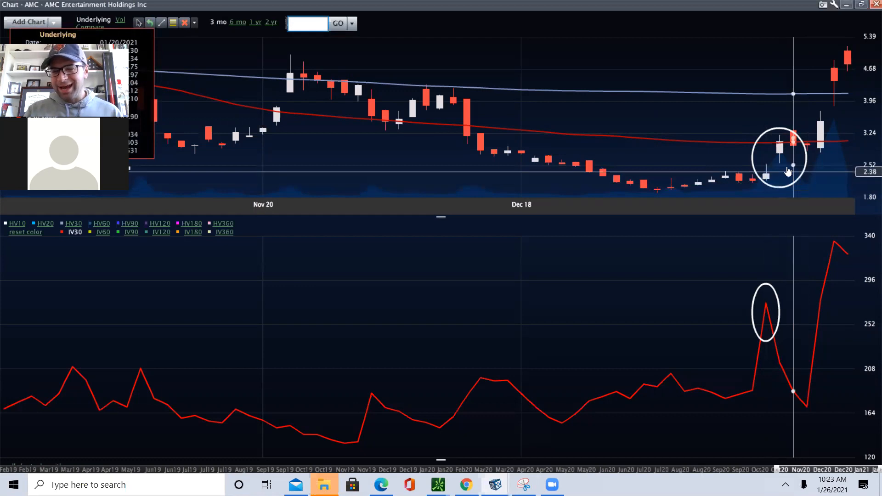
mouse_move(810, 174)
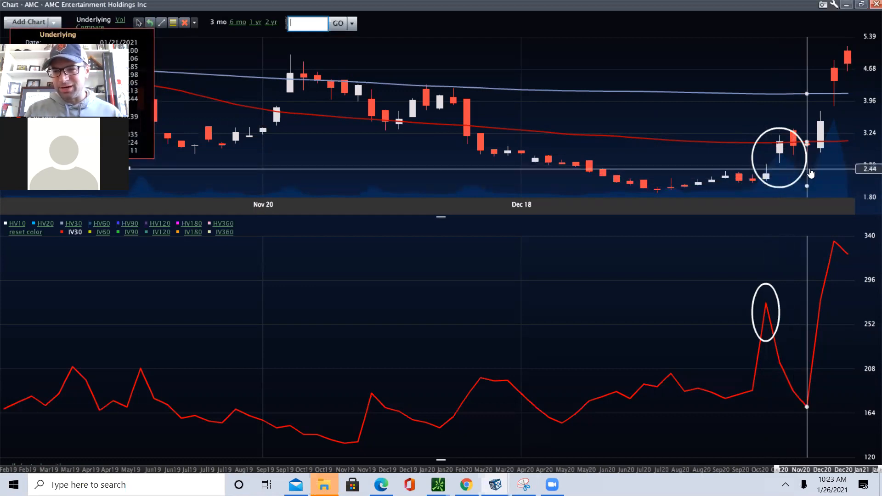
mouse_move(816, 162)
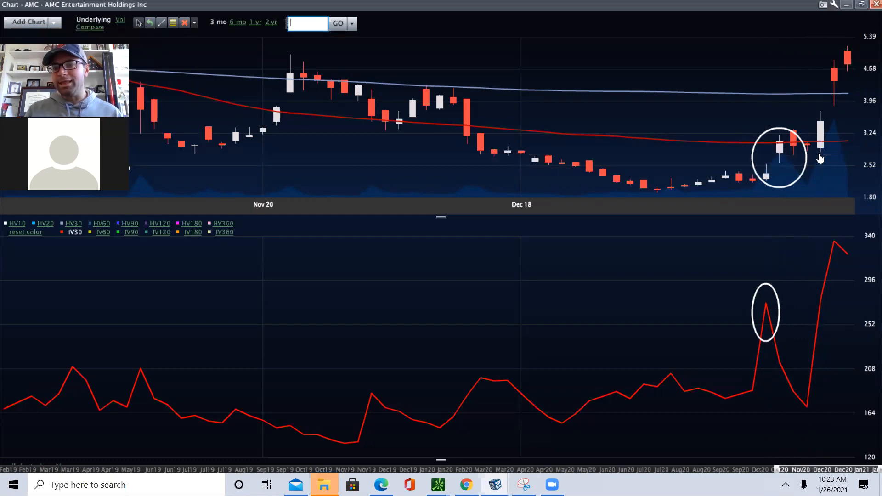
mouse_move(820, 156)
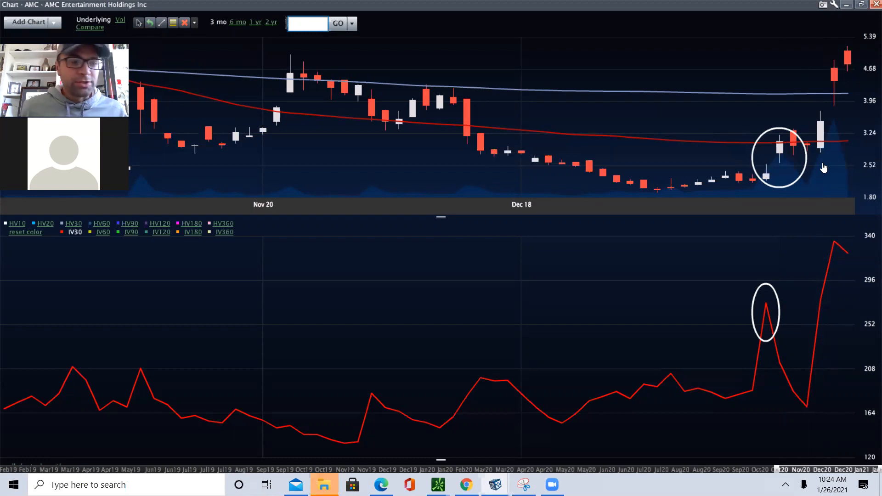
Exit full-screen to the workspace showing the AMC option chain and Jan29 2.5 call ticket.
left_click(310, 24)
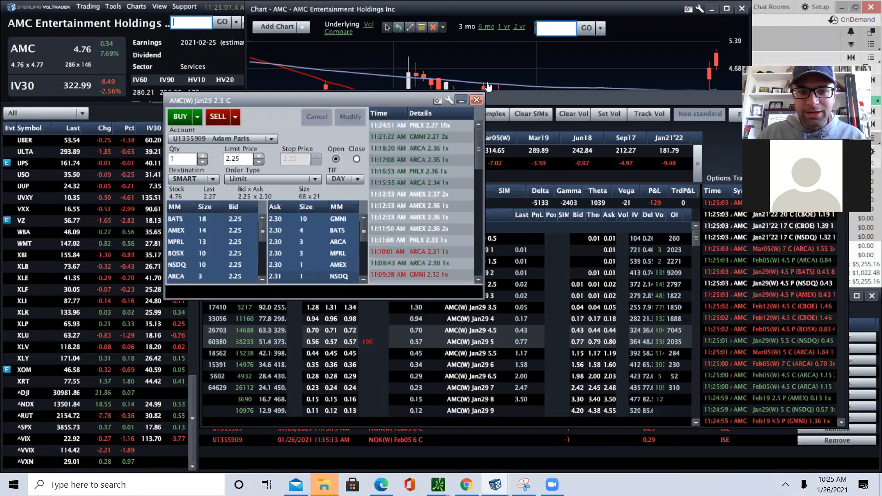
Dismiss the AMC Jan29 order ticket so the full option chain is visible.
left_click(476, 100)
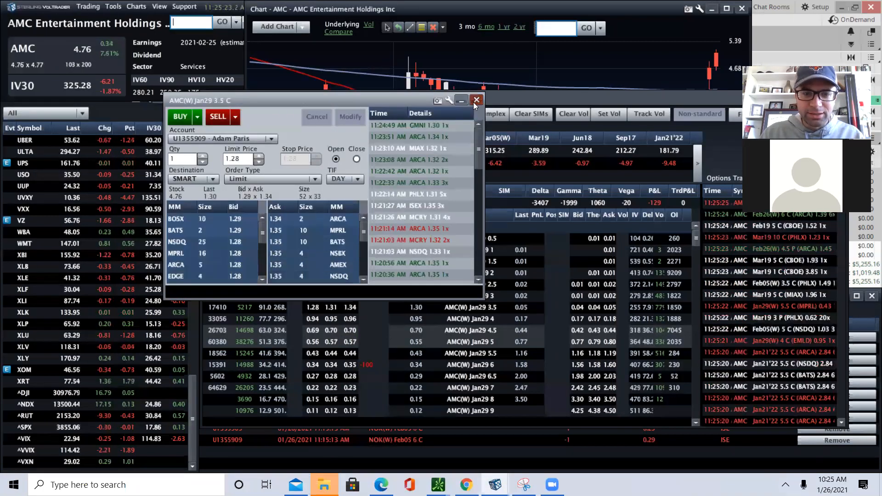
left_click(477, 100)
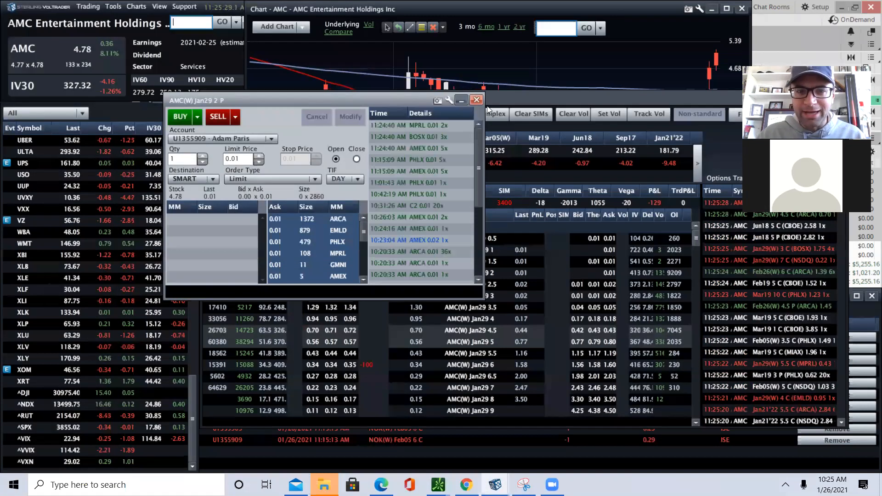
left_click(477, 100)
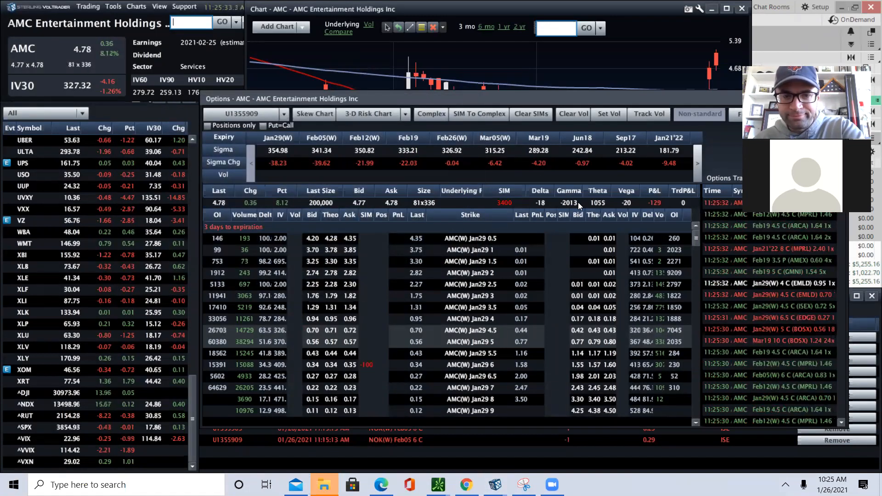
mouse_move(476, 119)
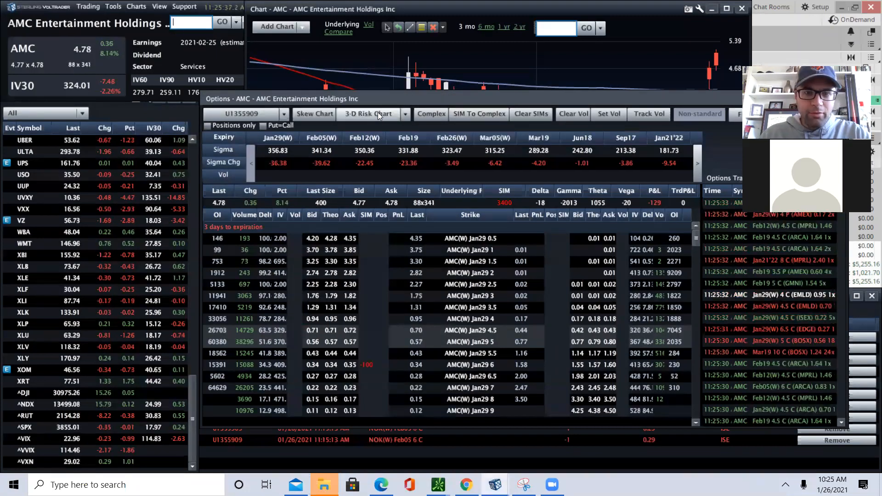
Open the AMC position's 3-D risk chart and widen the price range to 50%.
left_click(367, 113)
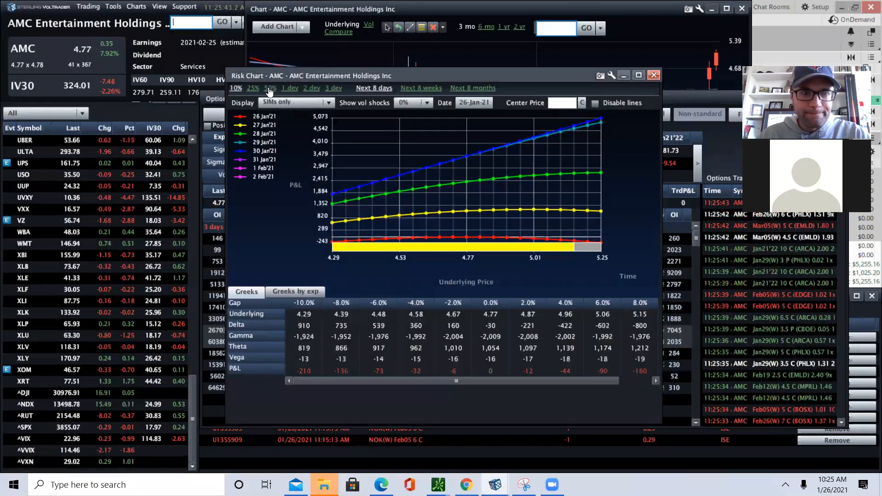
left_click(270, 88)
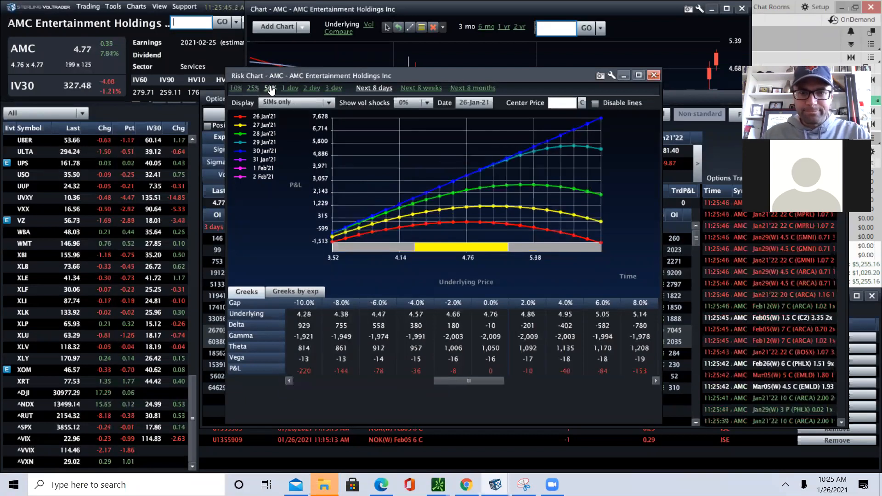
left_click(269, 88)
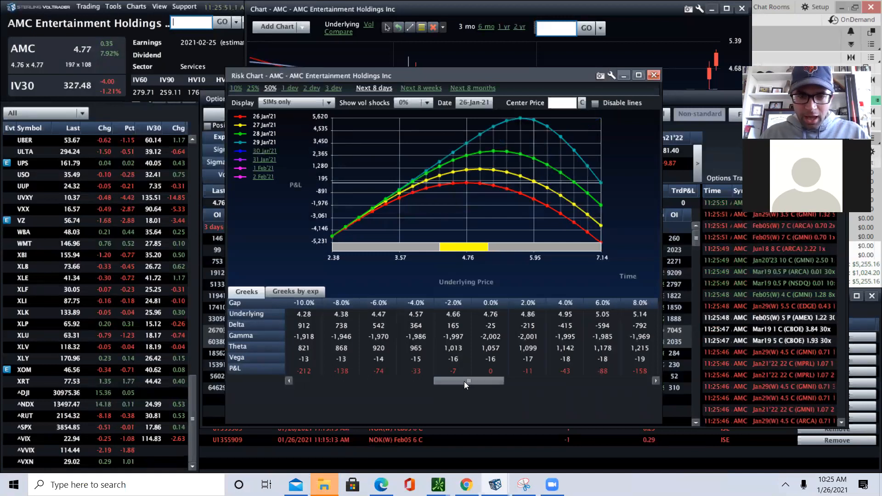
Scroll the Greeks table toward higher gap percentages, then close the AMC risk chart.
left_click_drag(467, 381, 503, 381)
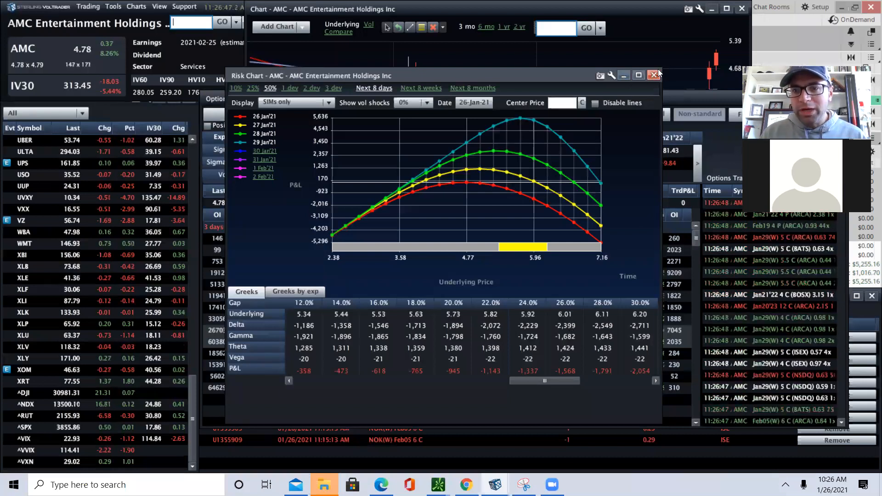
left_click(653, 75)
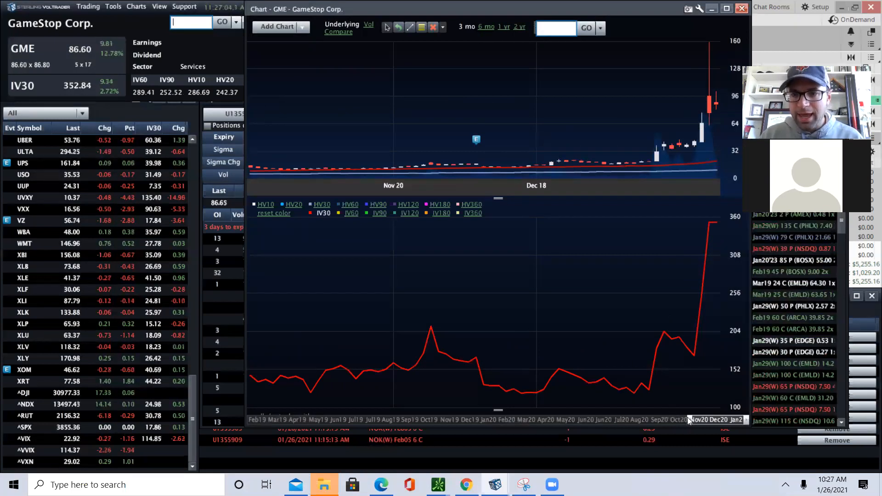
mouse_move(657, 161)
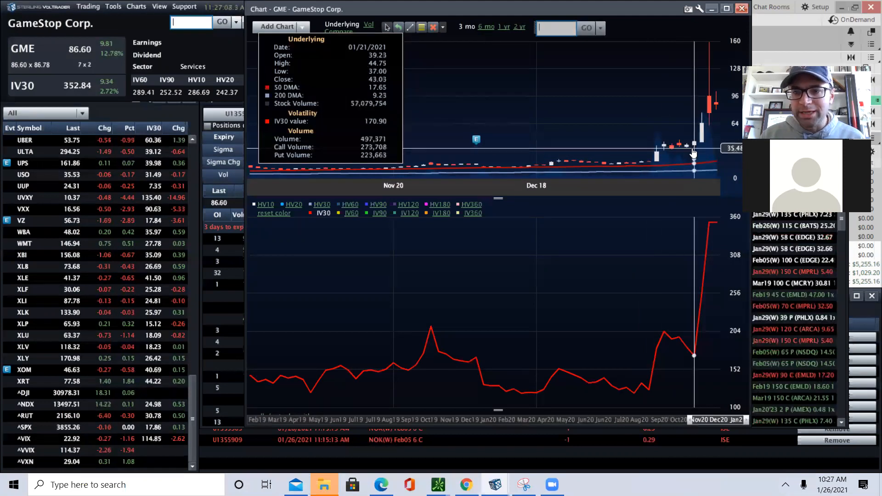
mouse_move(656, 159)
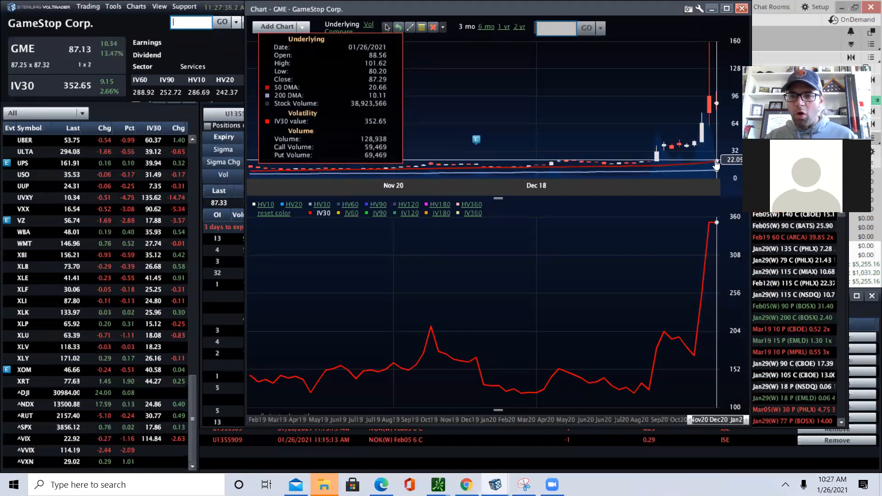
mouse_move(715, 211)
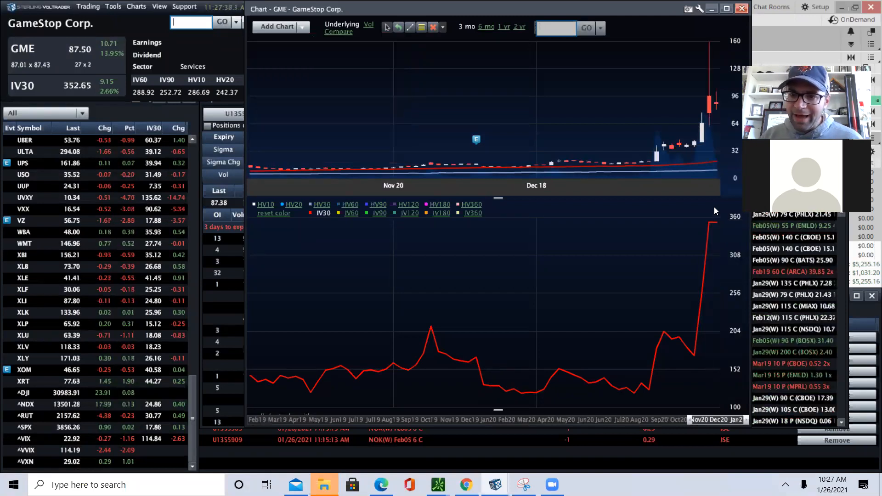
mouse_move(717, 157)
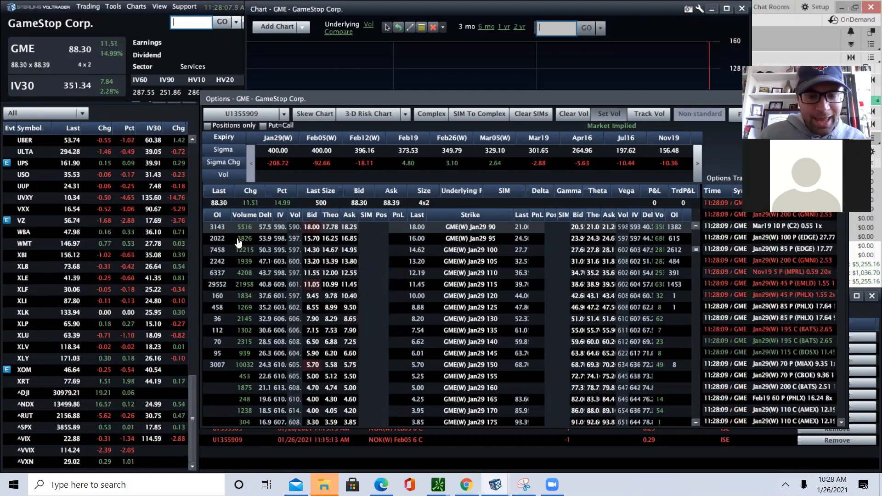
mouse_move(332, 250)
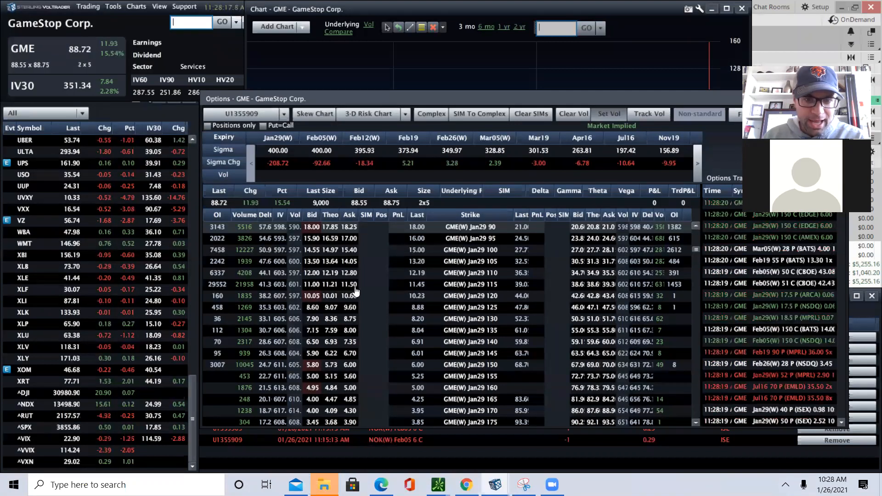
mouse_move(328, 285)
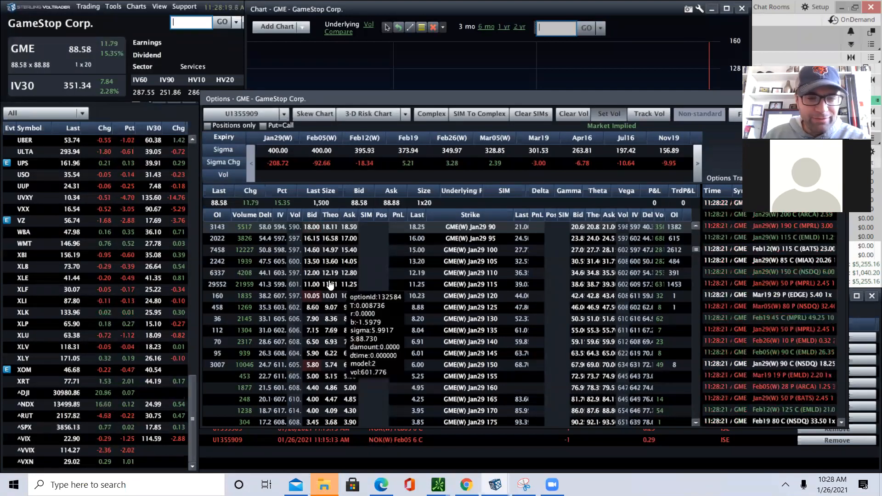